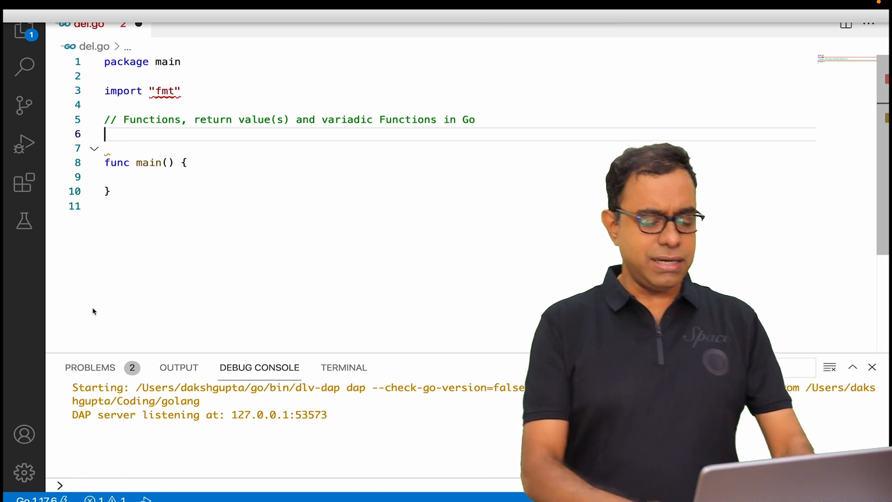
Step: Define an empty function ytfunc() in del.go
type("func yt")
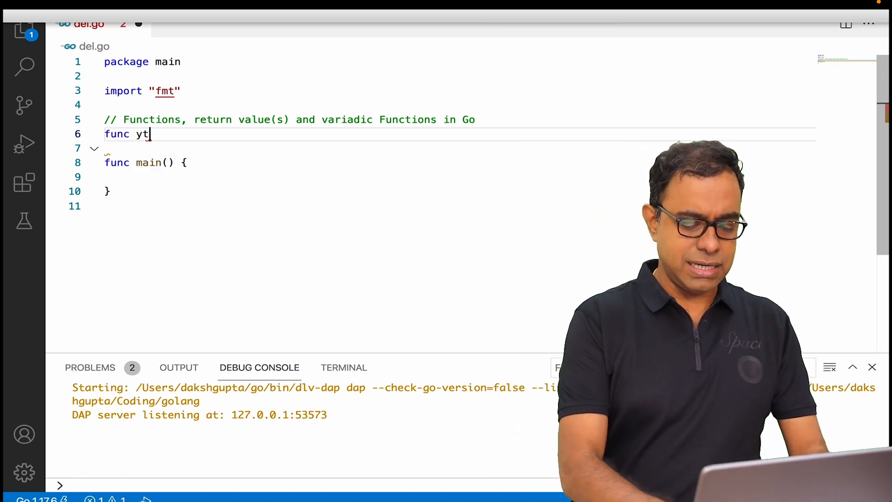
type("fun")
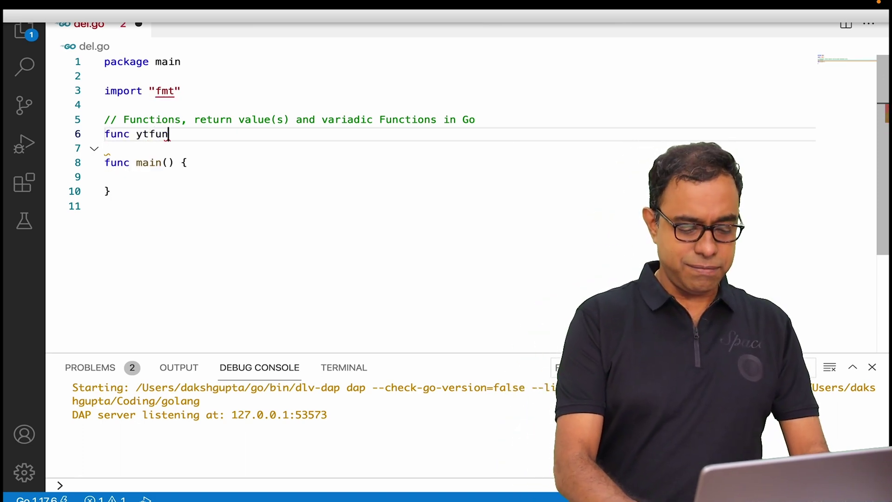
type("c() {}")
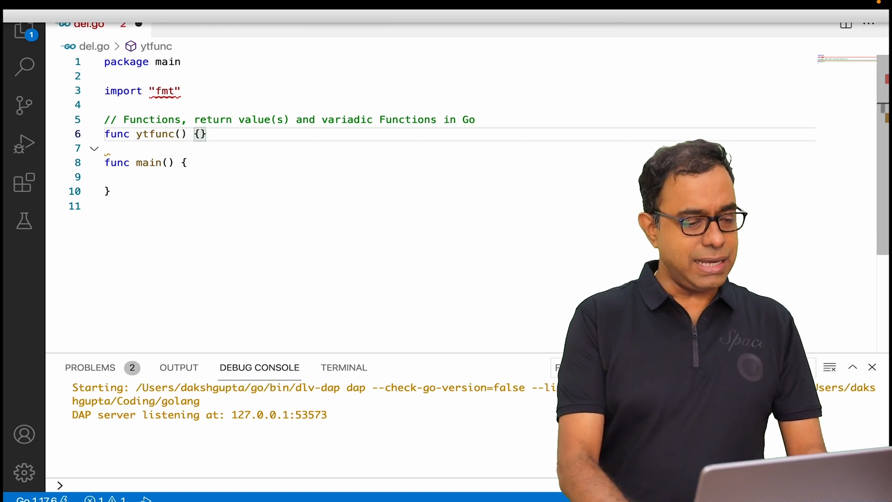
Step: Give ytfunc a body printing "Lets GO..." with fmt.Println
type("fm")
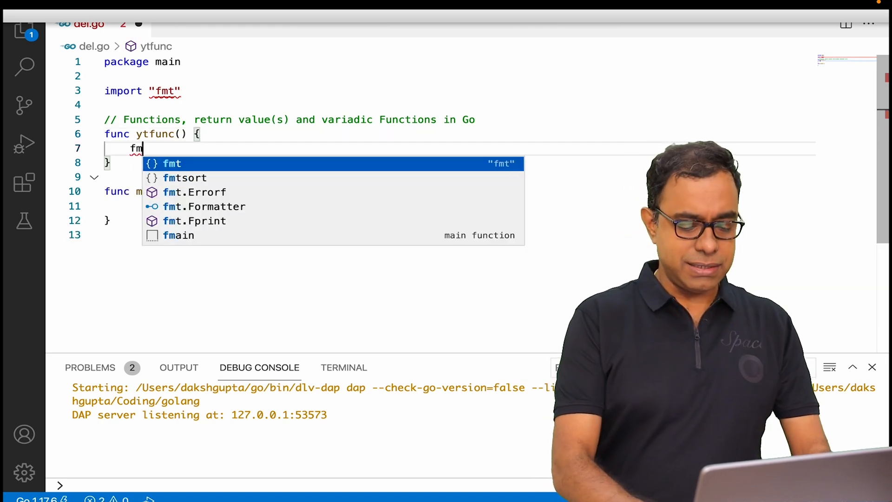
type("t.Println(\"")
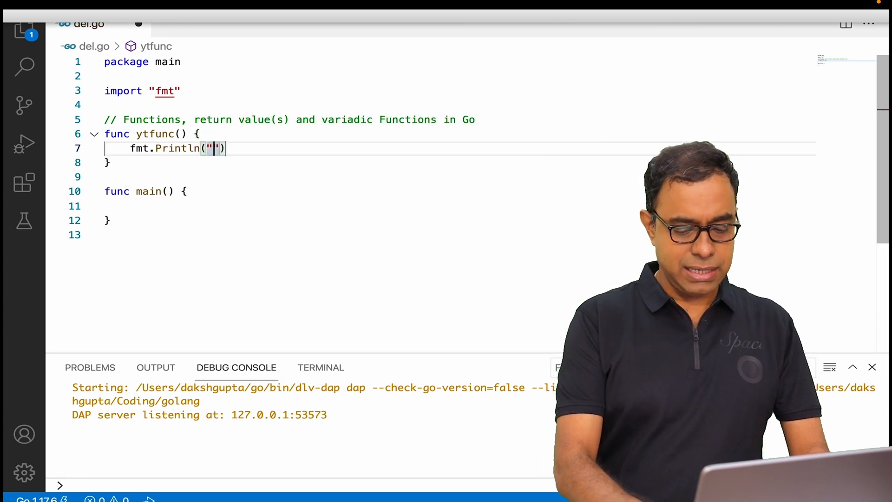
type("Lets GO...")
left_click(456, 205)
type("ytfunc()")
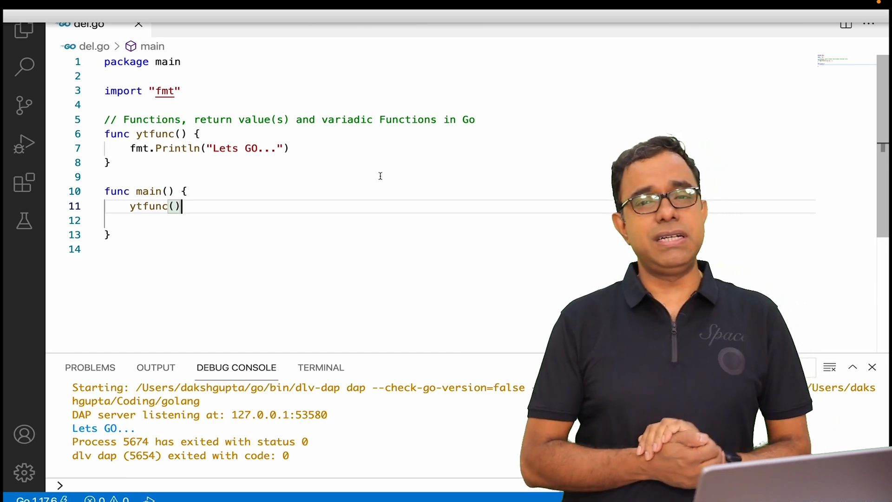
left_click(179, 133)
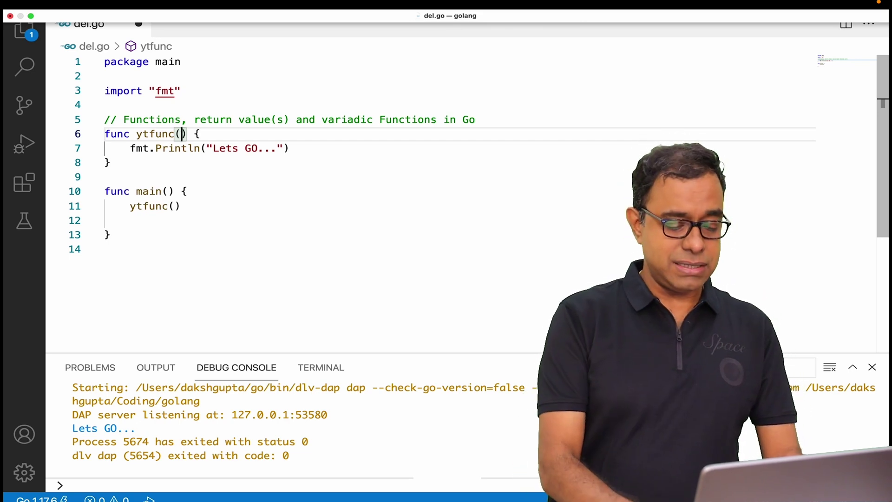
Step: Give ytfunc parameters a, b int and call it from main with 10, 20
type("a, b")
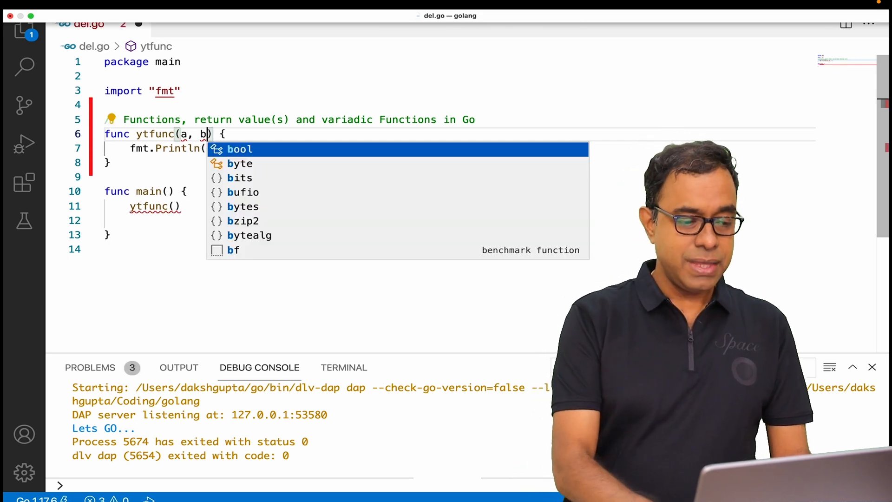
type("int")
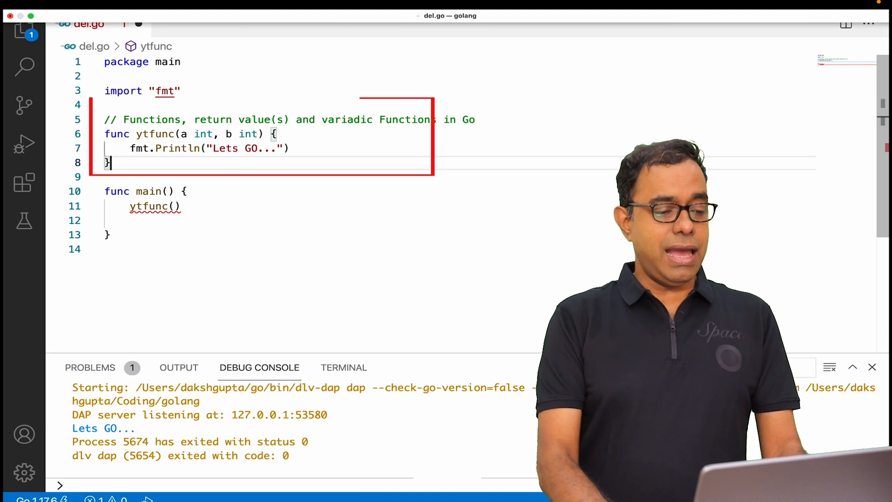
left_click(176, 206)
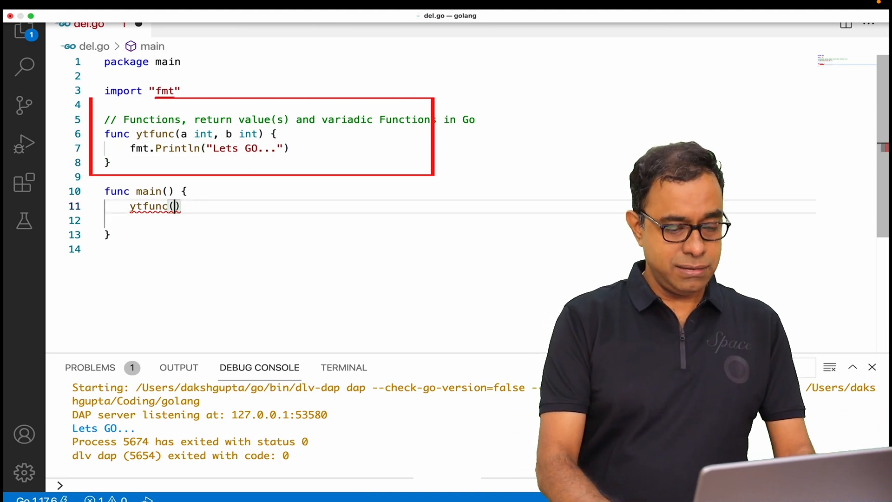
type("10,20")
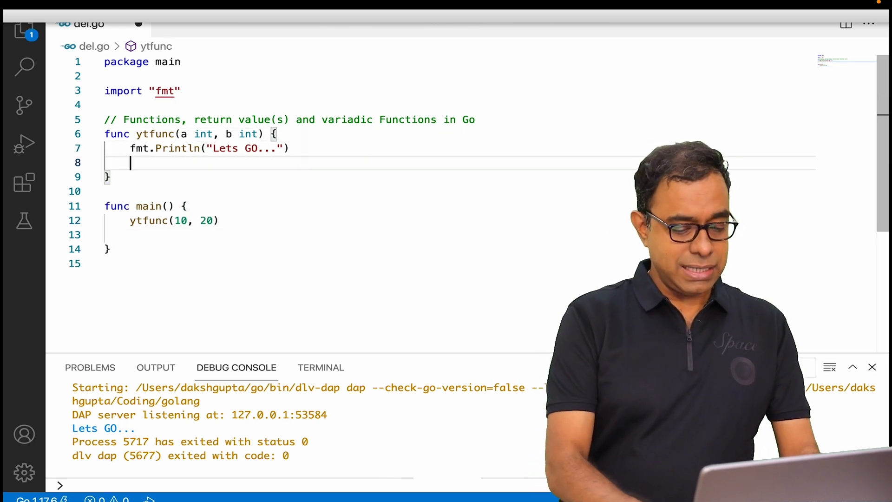
Step: Make ytfunc return a + b with an int return type
type("return")
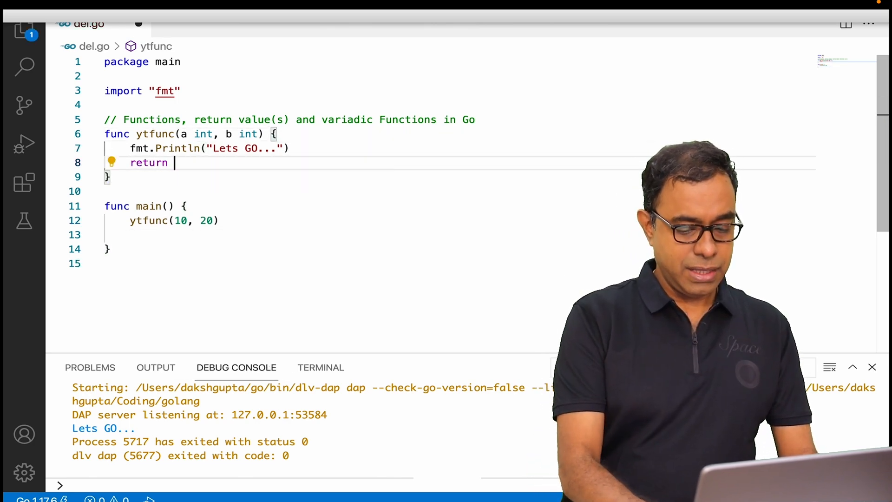
type("a + b")
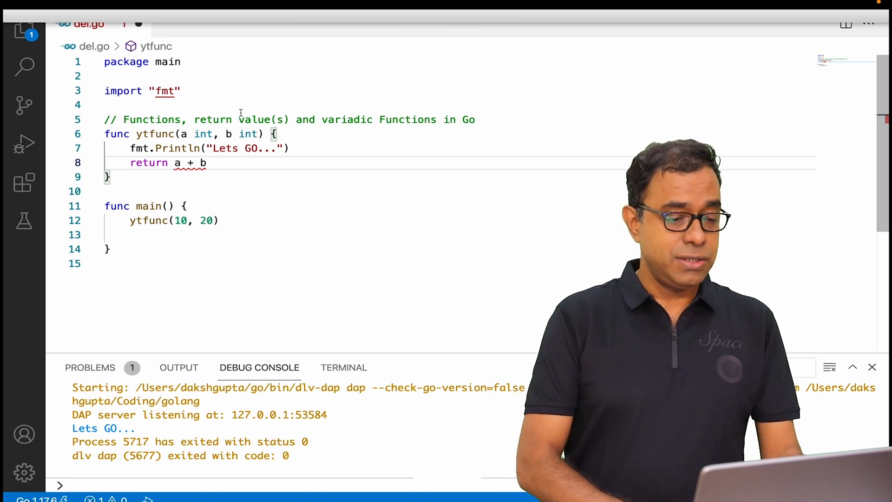
type("int")
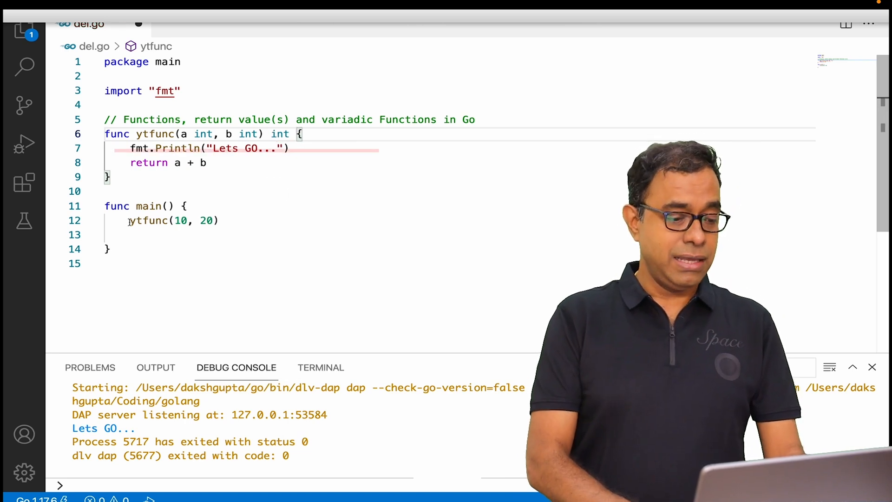
Step: Remove the Lets GO print from ytfunc and wrap main's call in fmt.Println
left_click(136, 148)
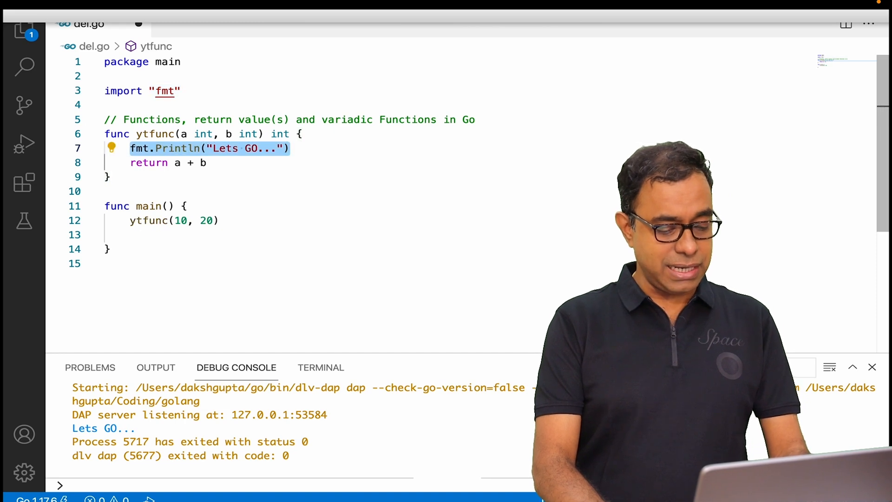
key("Delete")
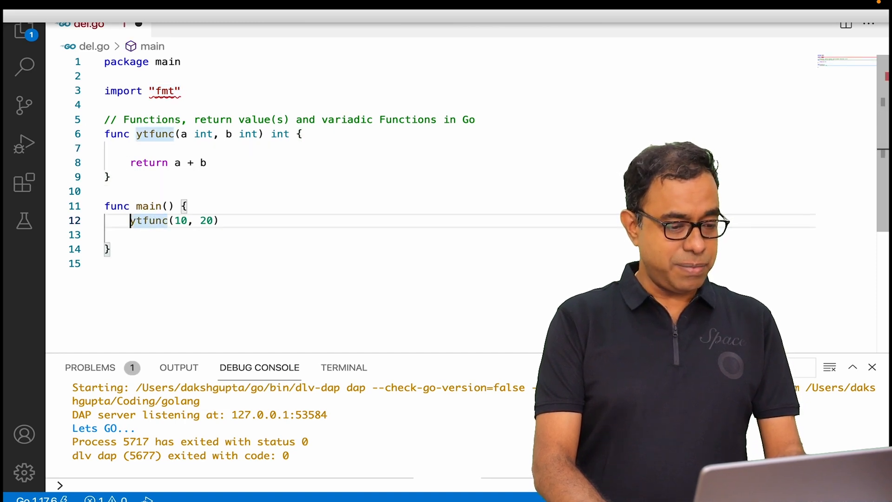
type("fmt.Println(\"Lets GO...\")")
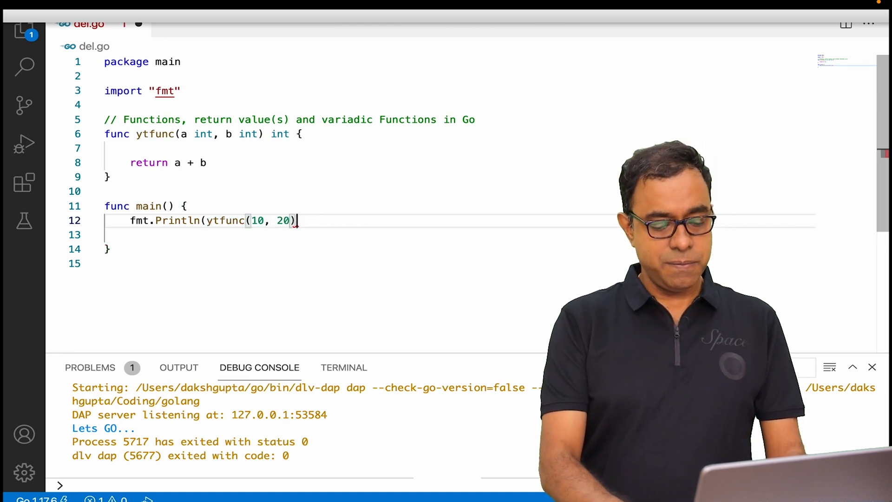
type(")")
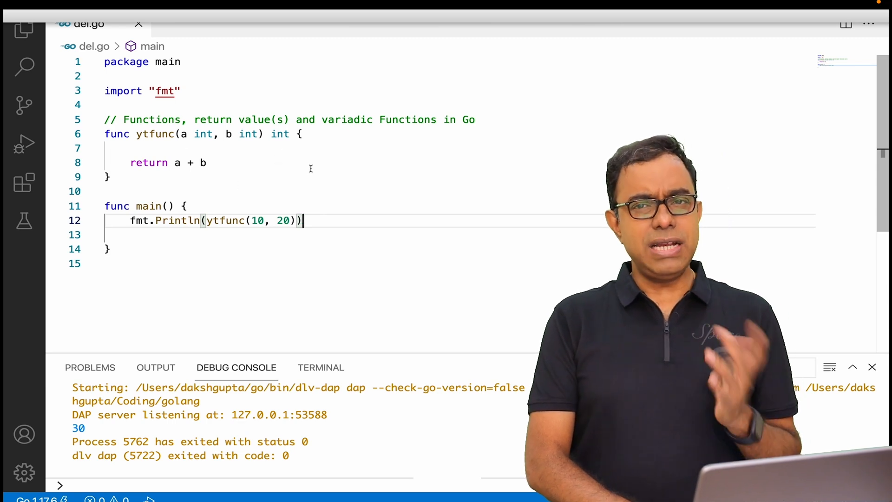
mouse_move(183, 134)
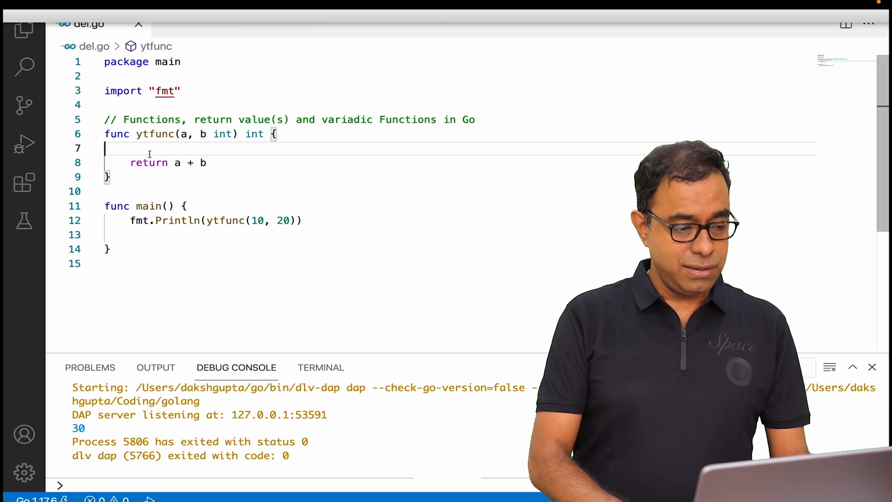
Step: Store a + b in c and return c, 100 from ytfunc
type("c :")
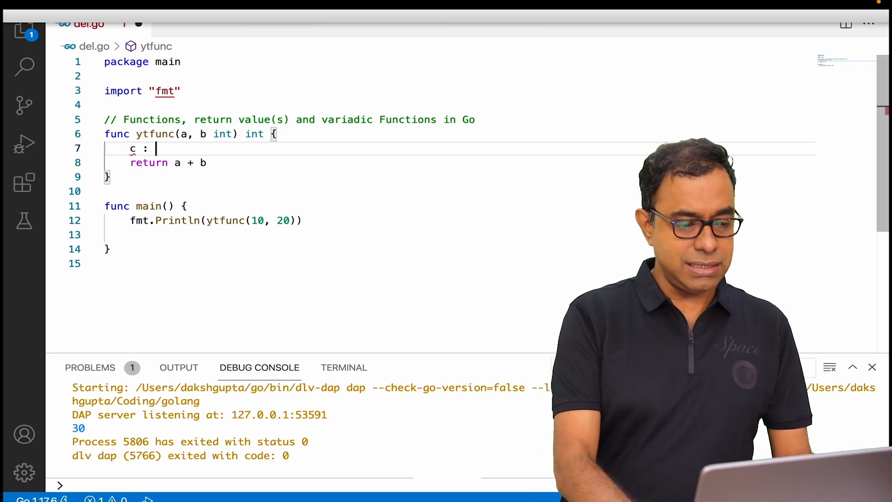
type("= a +")
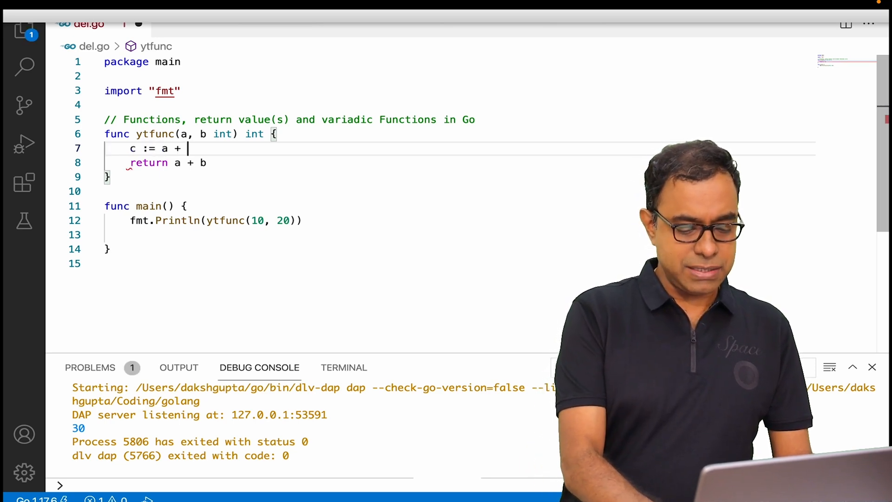
type("b")
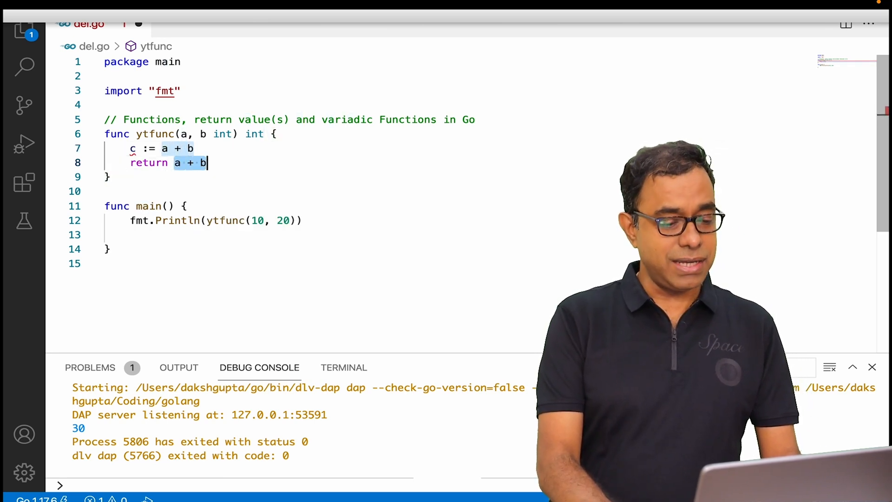
type("c, 1")
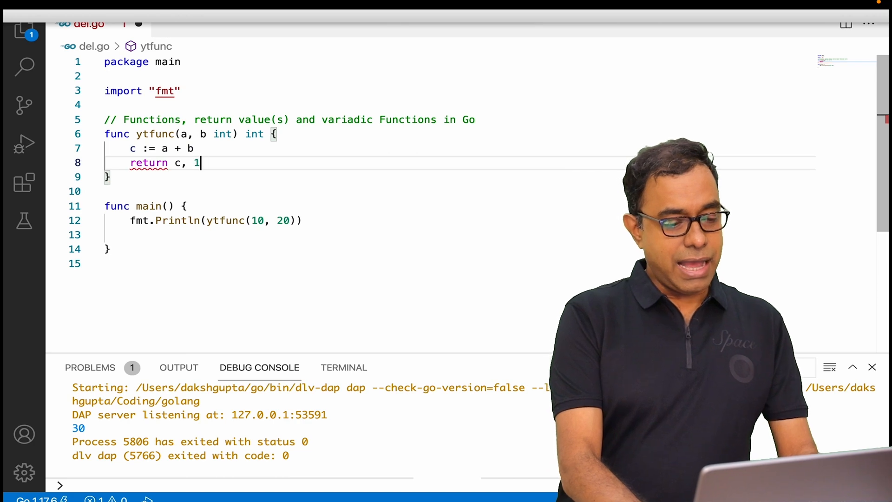
type("00")
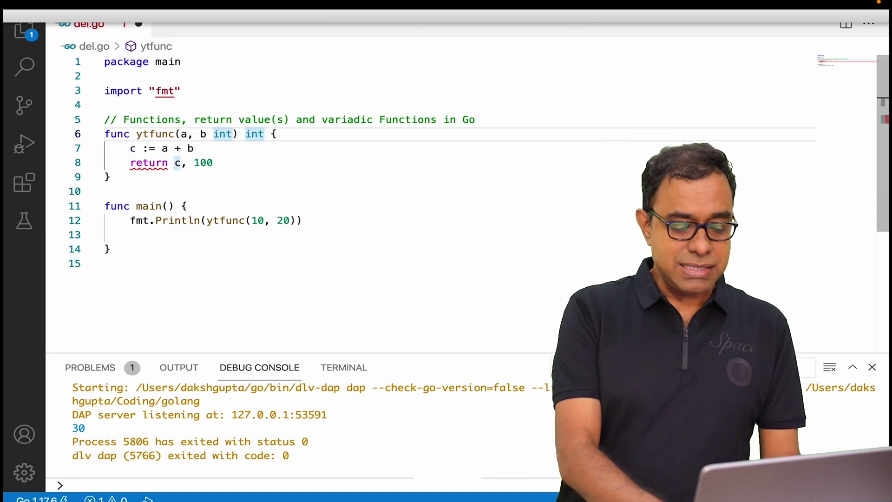
Step: Set ytfunc's return types to (int, int) and move to main's Println call
type("(int,")
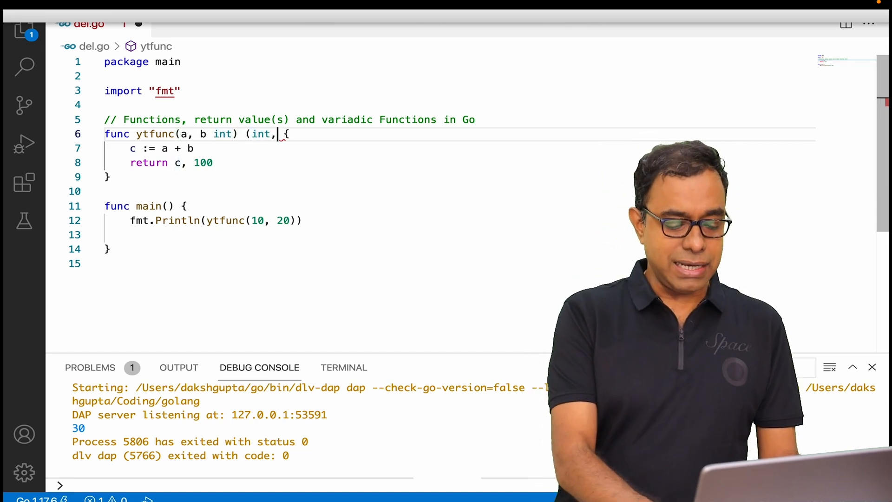
type("int")
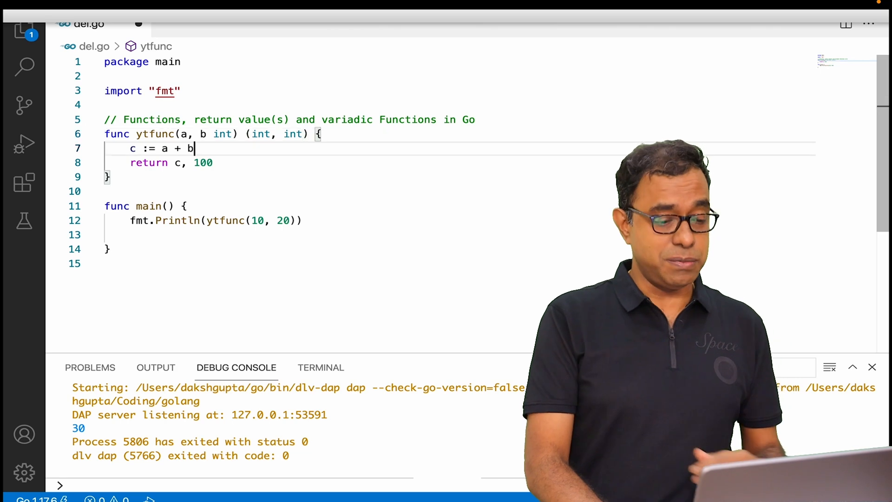
left_click(304, 220)
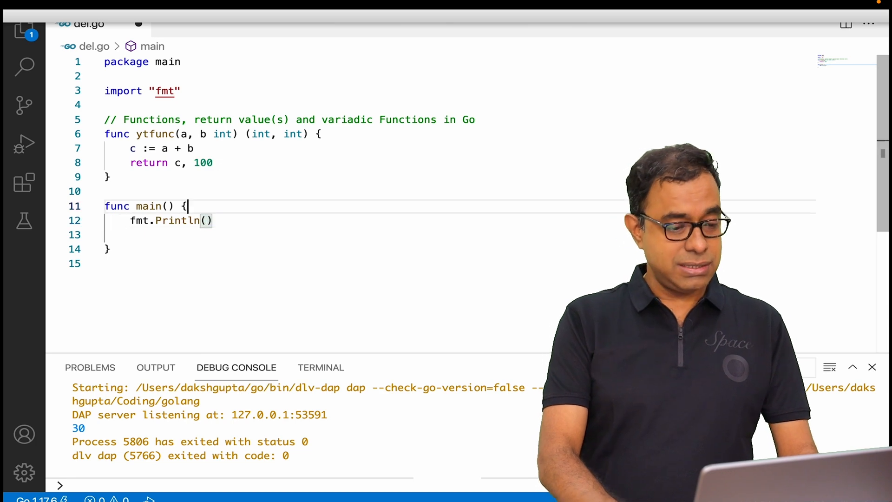
Step: Assign a, b := ytfunc(10, 20) in main and print a, b
type("a,")
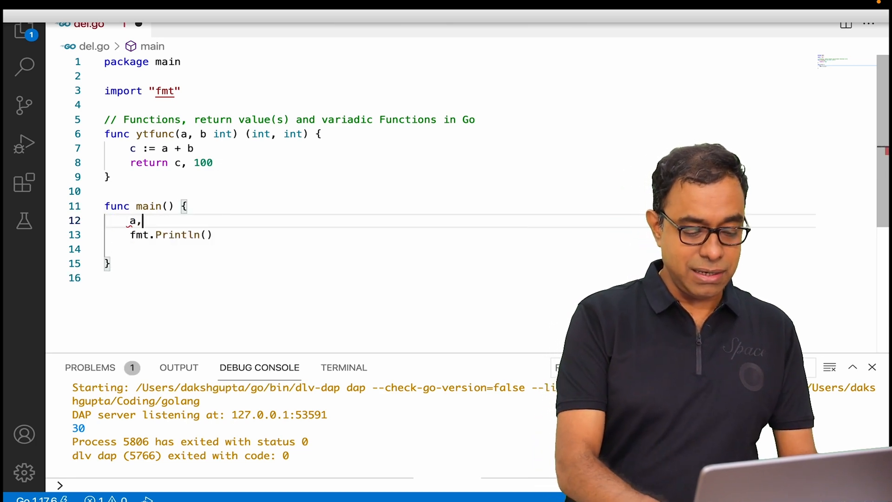
type("b :=")
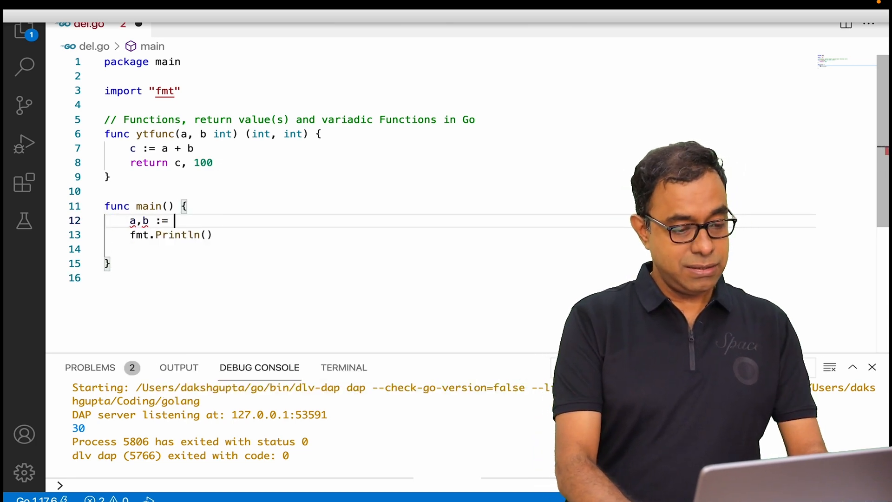
type("ytfunc(10, 20)")
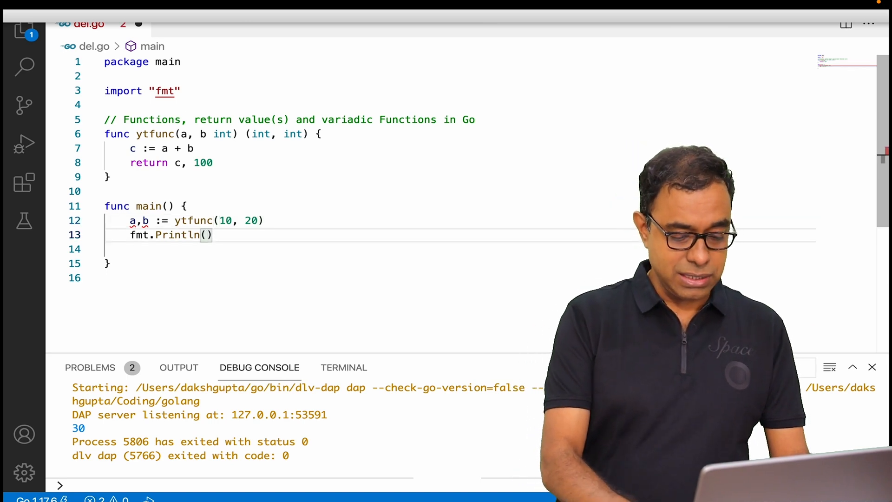
type("a,b")
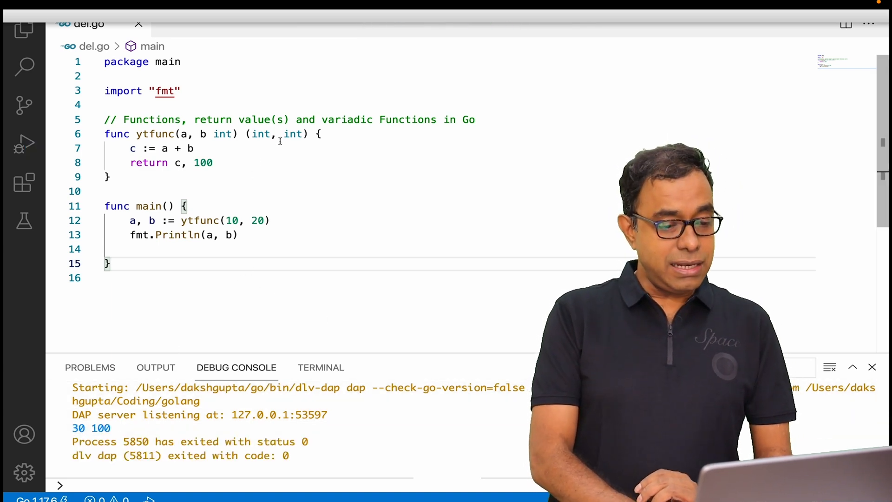
Step: Change the second return type to string and return c, "100"
type("string")
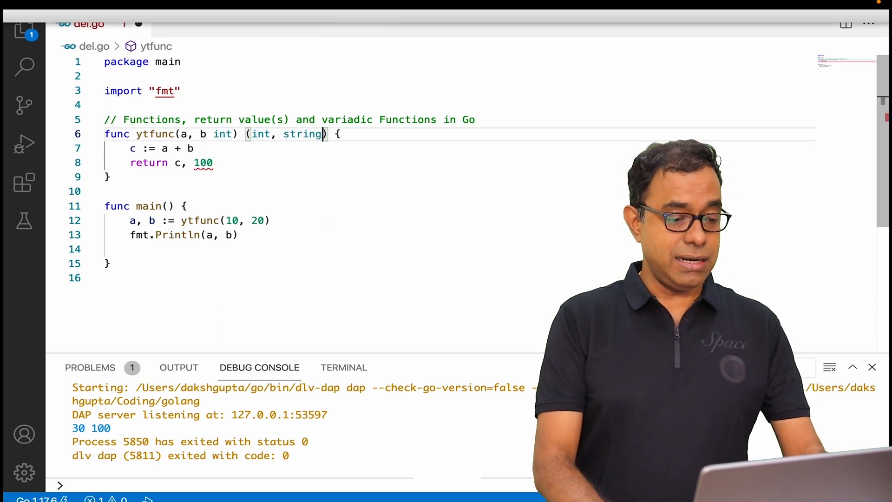
type("\"")
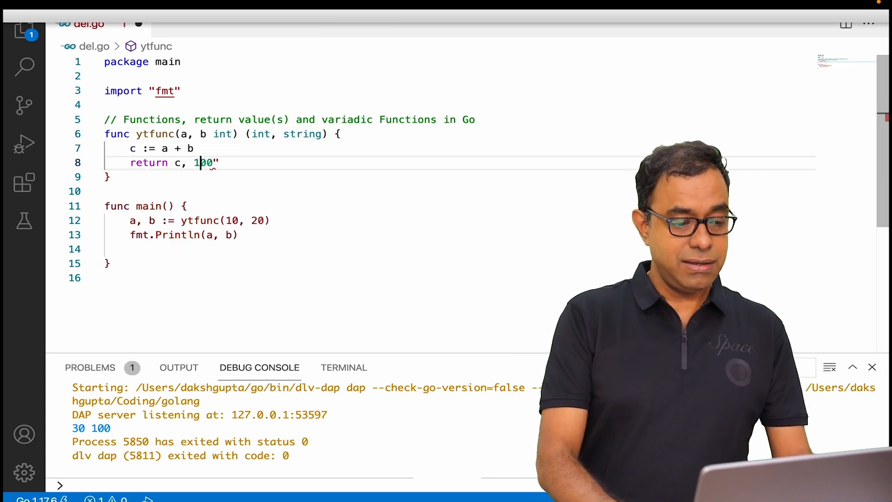
type("\"")
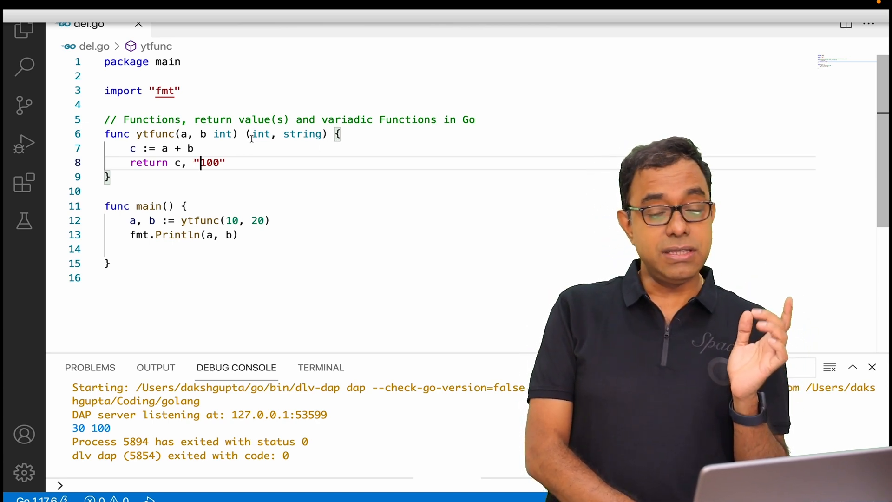
mouse_move(261, 134)
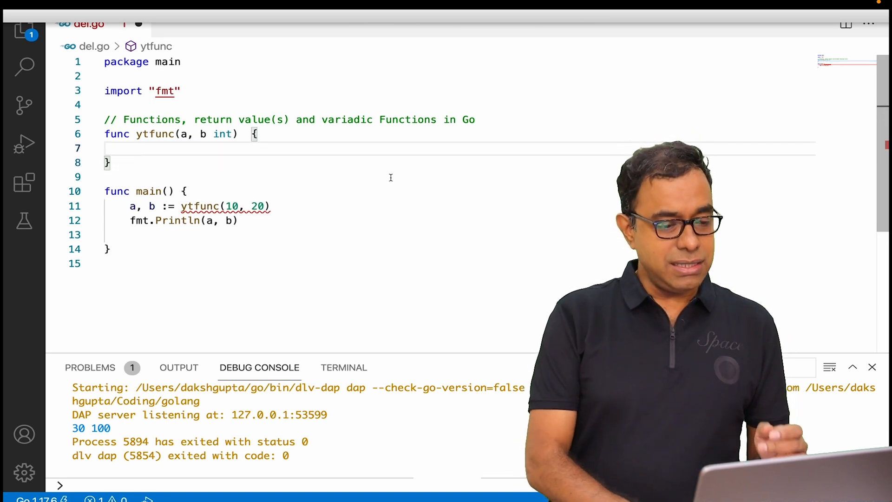
Step: Extend ytfunc's parameter list to a, b, c, d int
type(",")
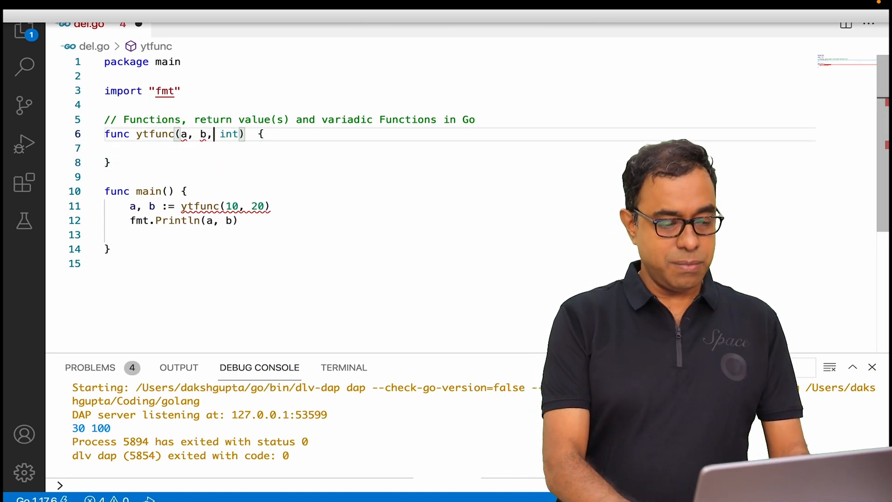
type("c,d")
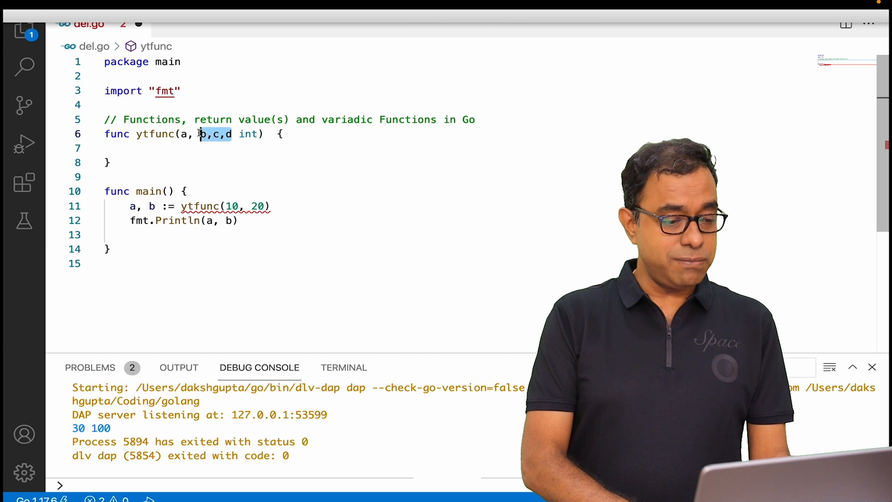
Step: Replace the parameters with variadic param ...int and move to the call in main
type("param")
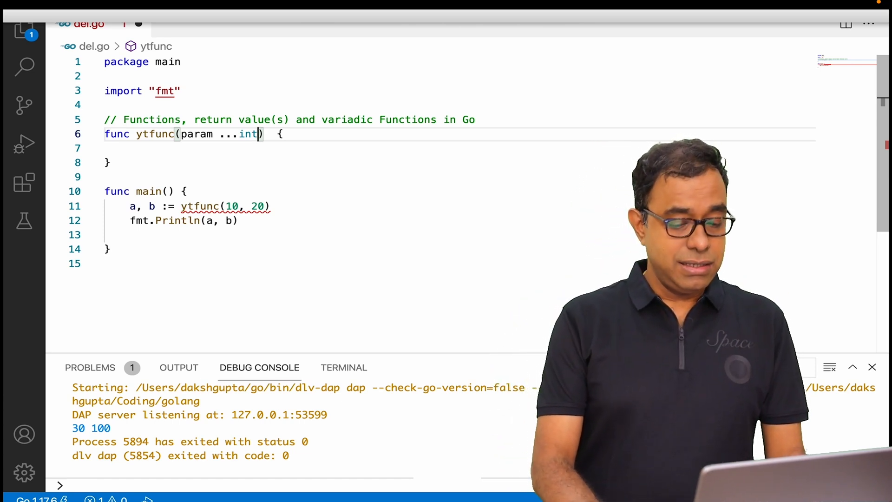
left_click(252, 207)
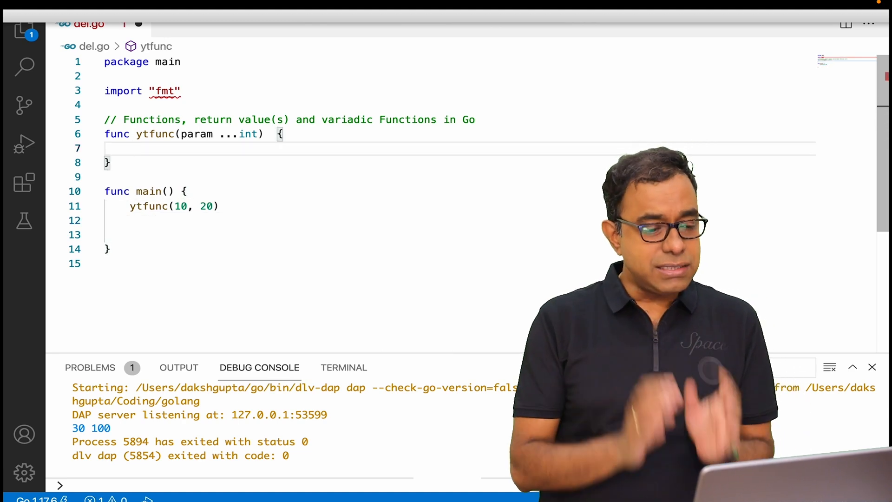
Step: Extend main's call to ytfunc(10, 20, 30) and start a line in ytfunc's body
left_click(148, 206)
type(",")
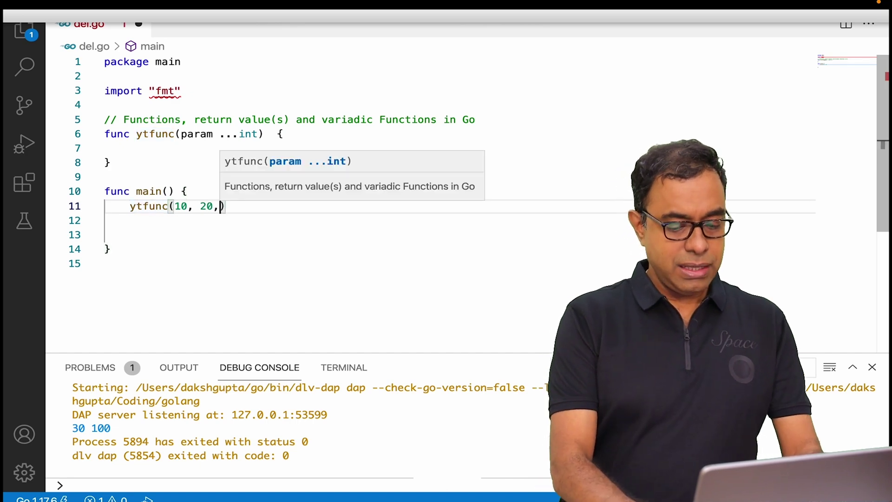
type("30")
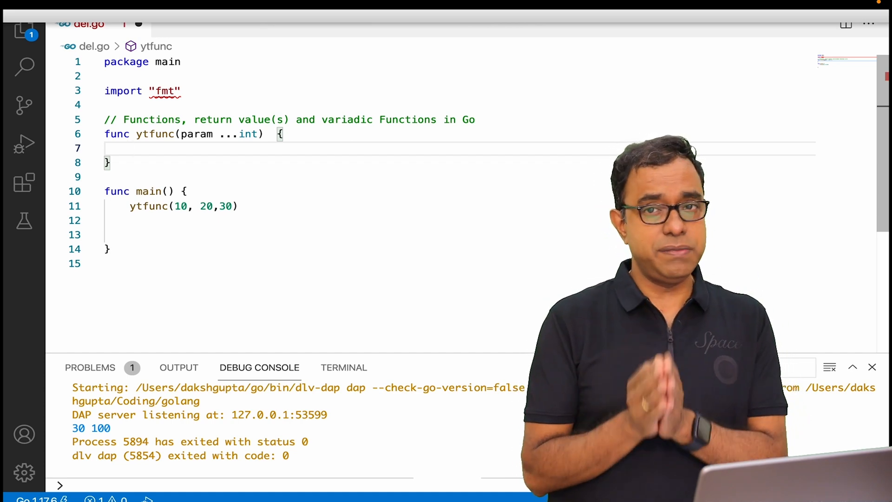
key("Enter")
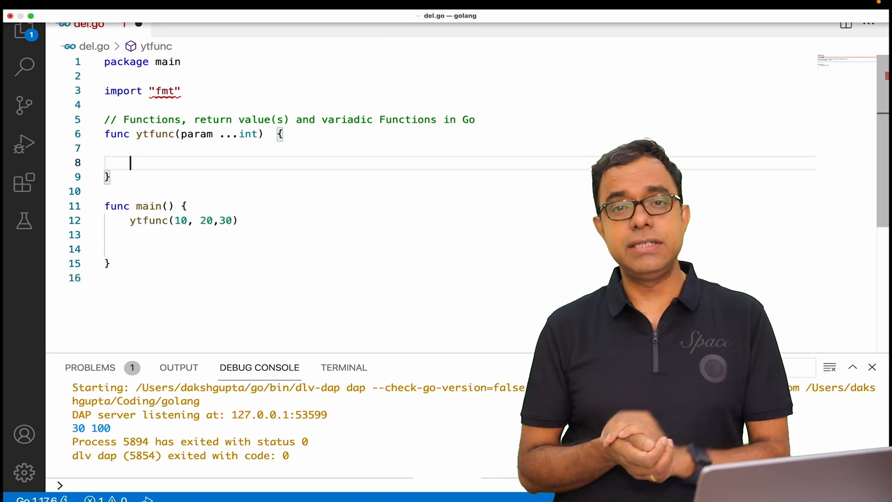
Step: Write a for i, v := range param loop inside ytfunc
type("for")
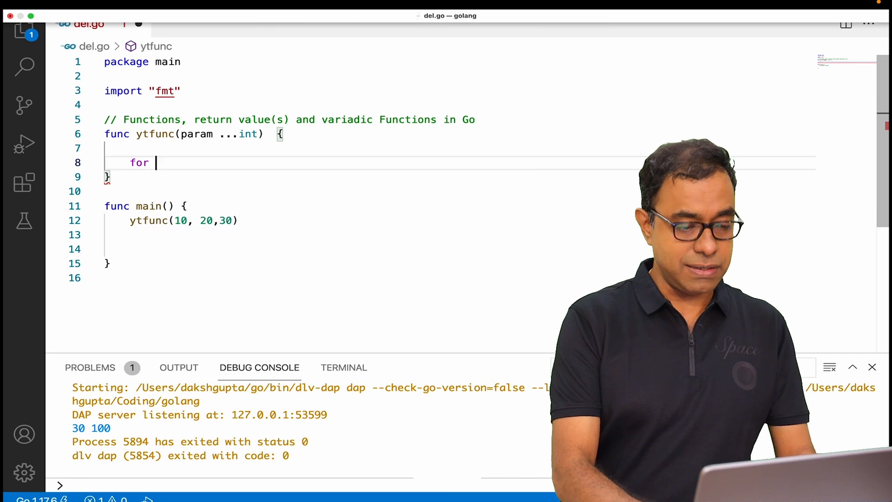
type("i, v")
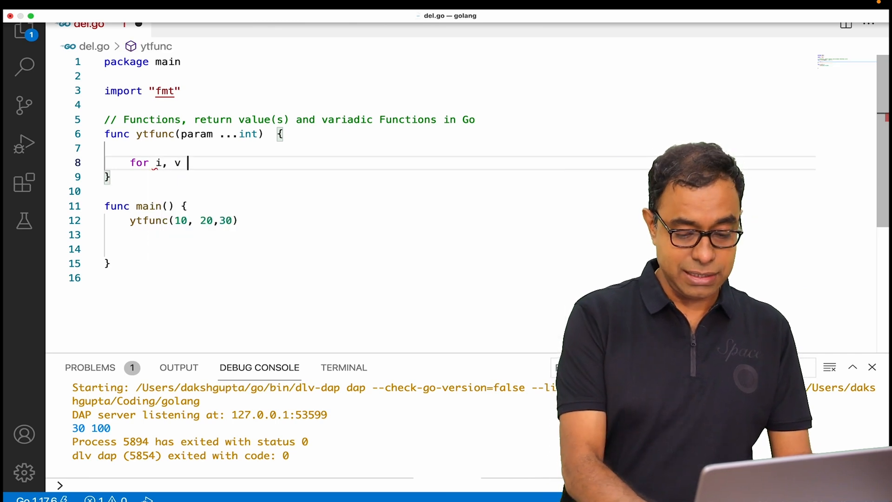
type(":= range param {")
type("fm")
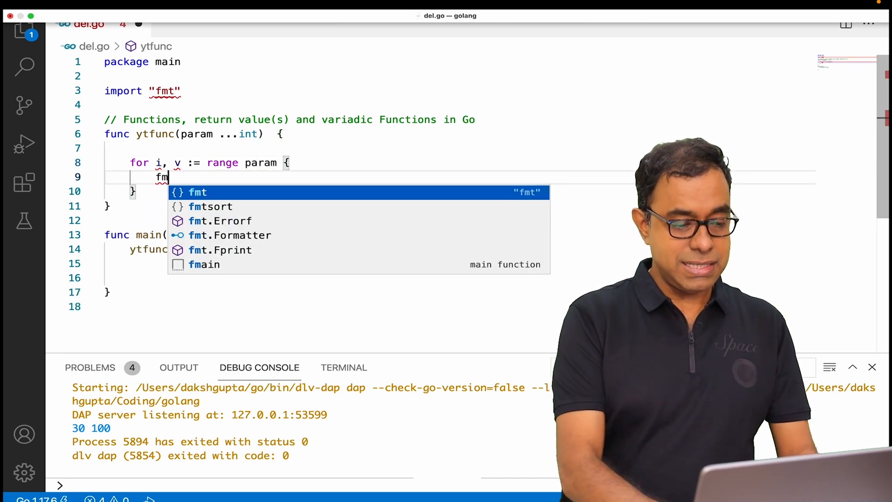
Step: Print "Index => ", i, "Value = ", v in the loop, fixing the missing quote/comma
type("t.P")
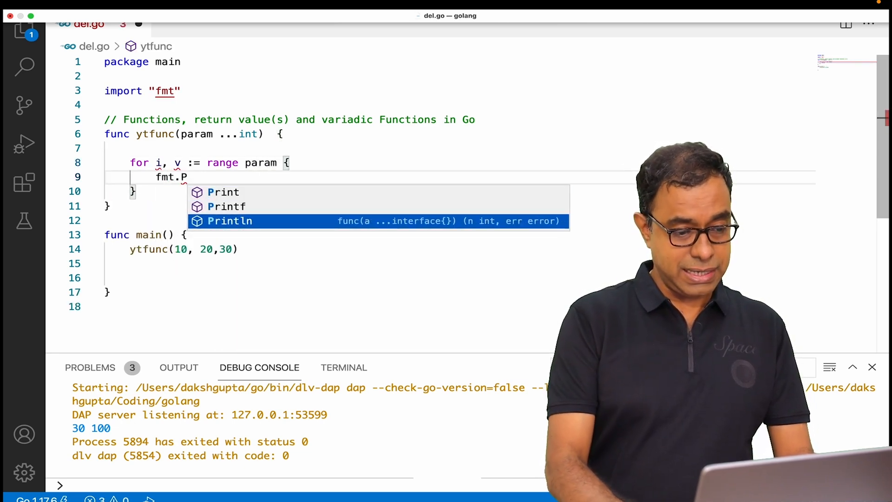
type("Println(\"Index \")")
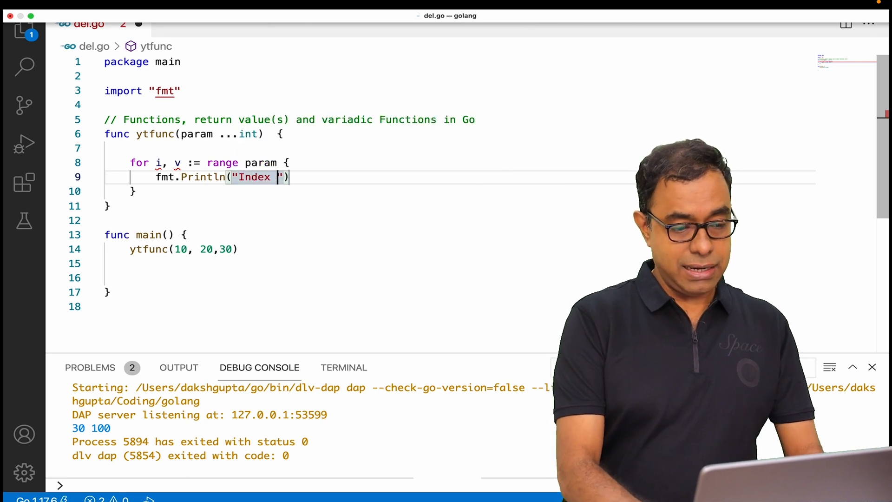
type("=> \", i")
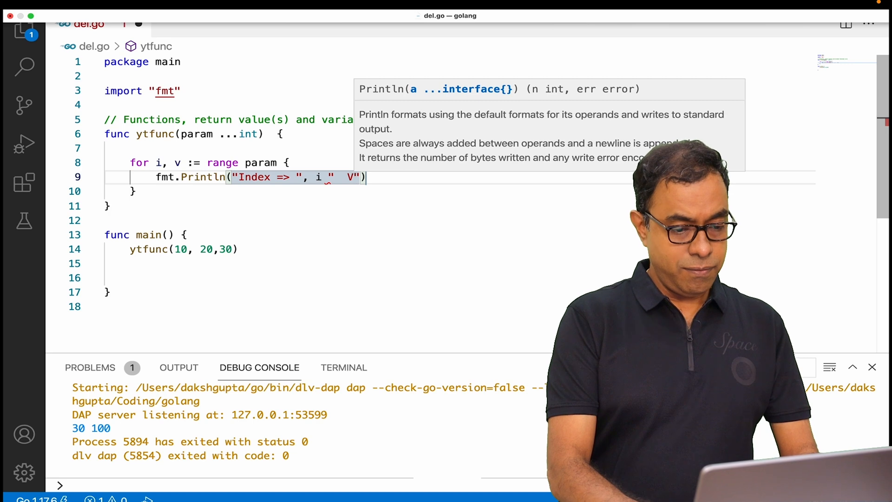
type("Value =")
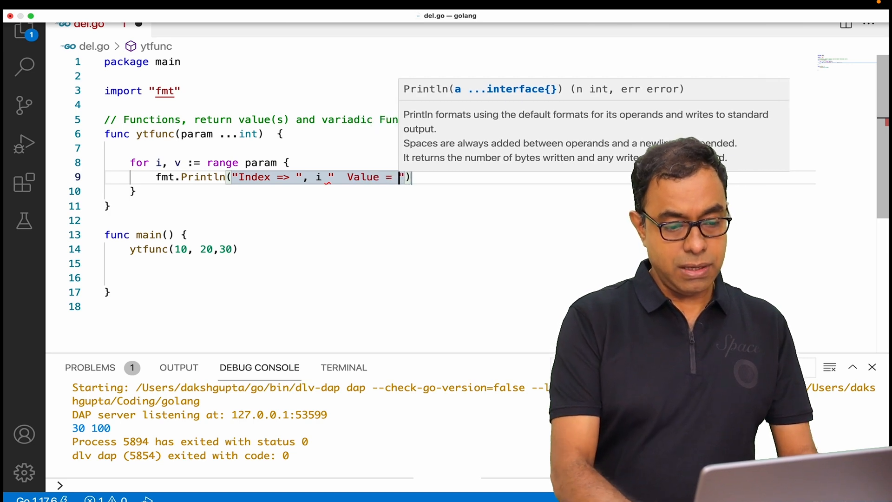
type(", v")
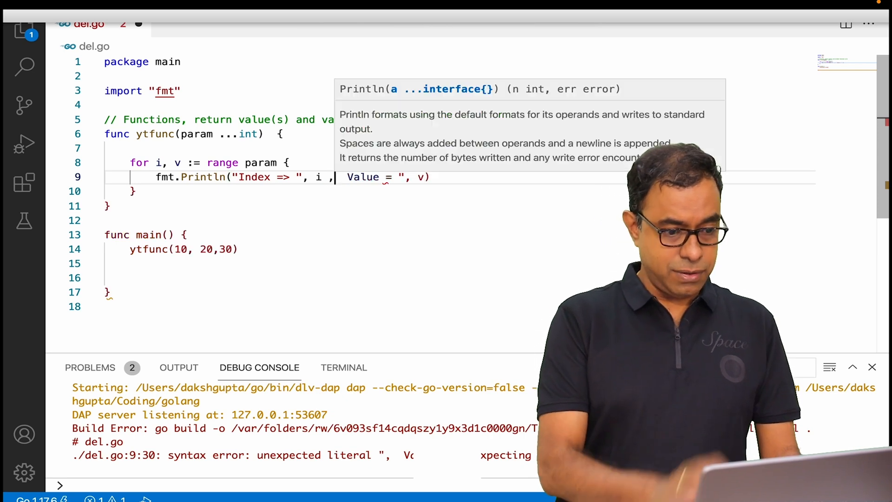
type("\"")
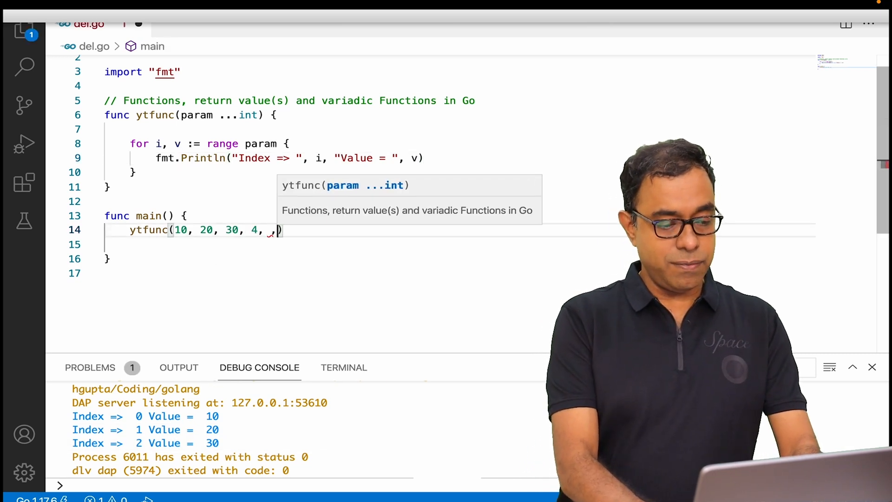
Step: Extend the ytfunc call in main to pass 10, 20, 30, 4, 5, 6
type("5 ,6")
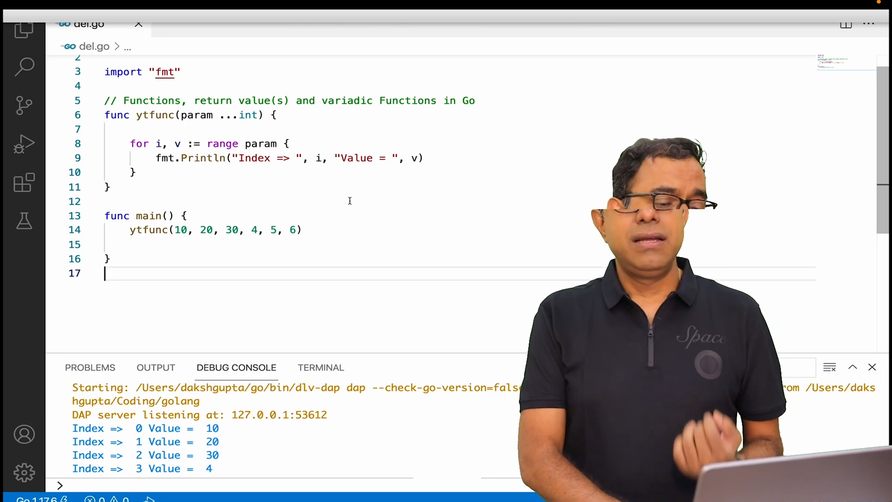
Step: Declare slice s1 := []int{1,2,3,4,5,6} in main
scroll("up", 3)
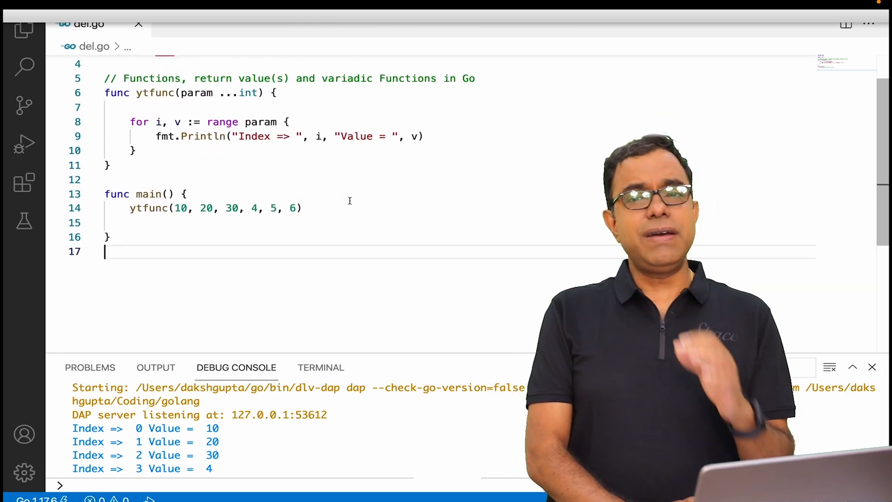
scroll("up", 3)
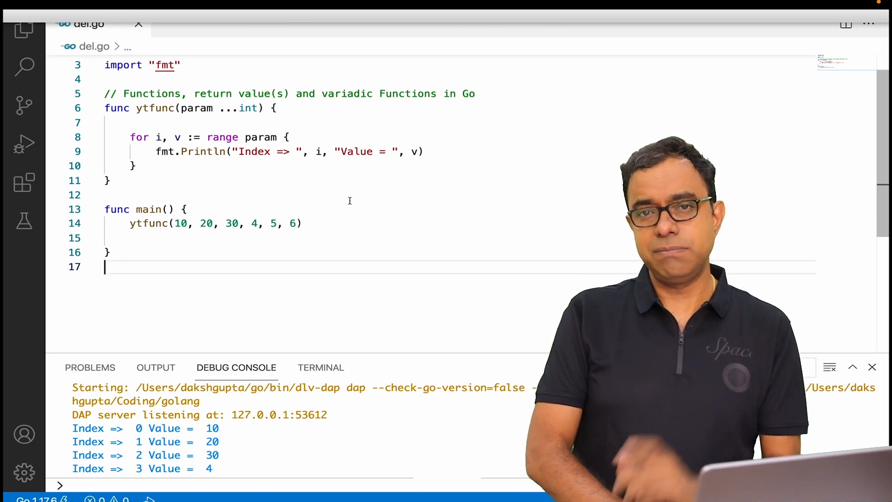
scroll("up", 3)
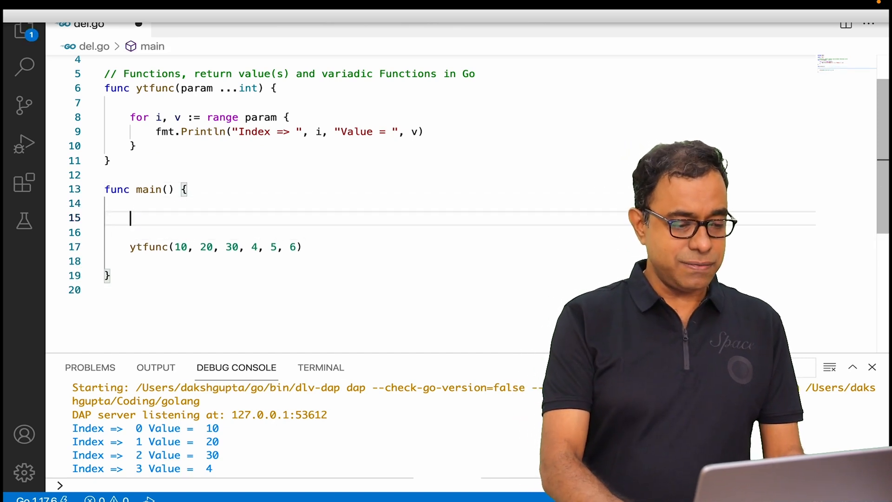
type("s")
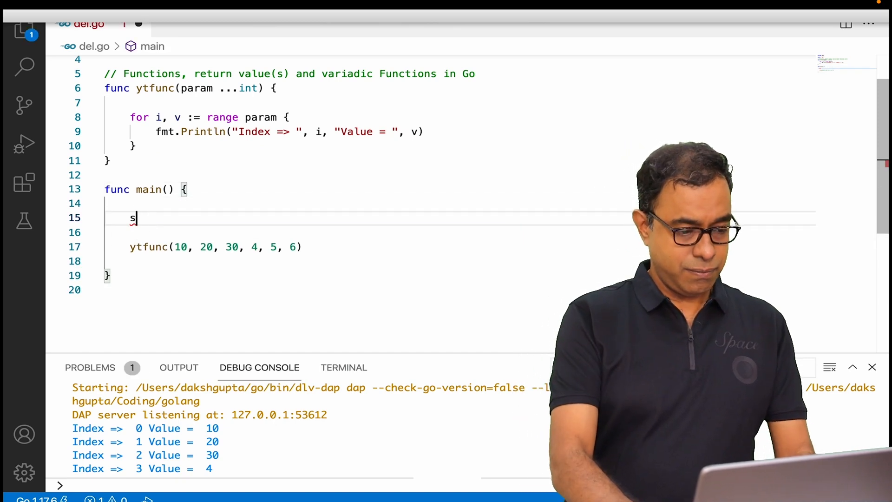
type("1 := []")
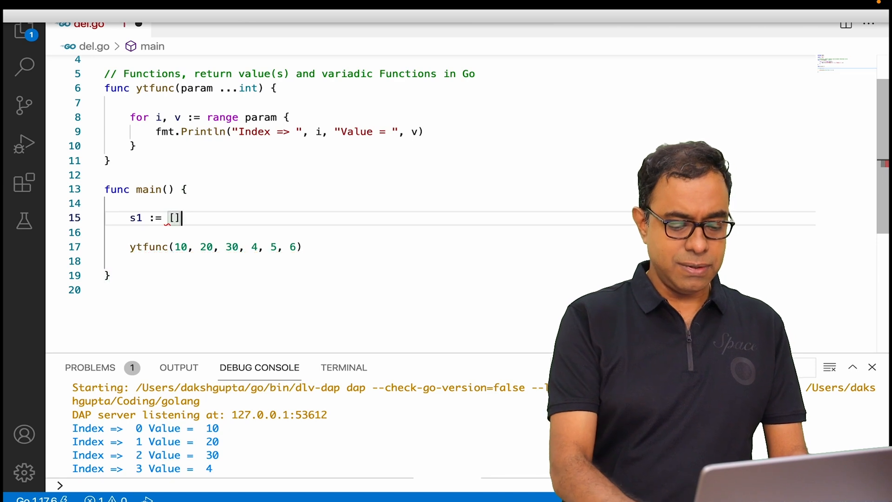
type("int { 1")
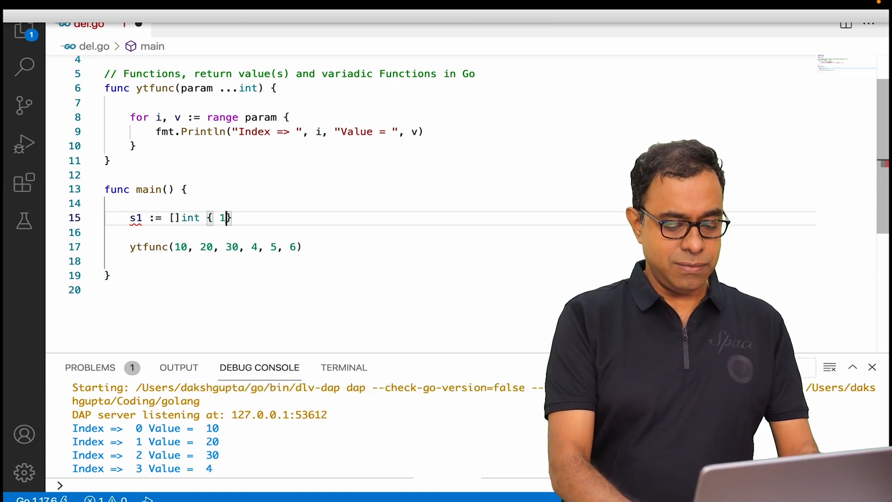
type(",2,3,4,5,6")
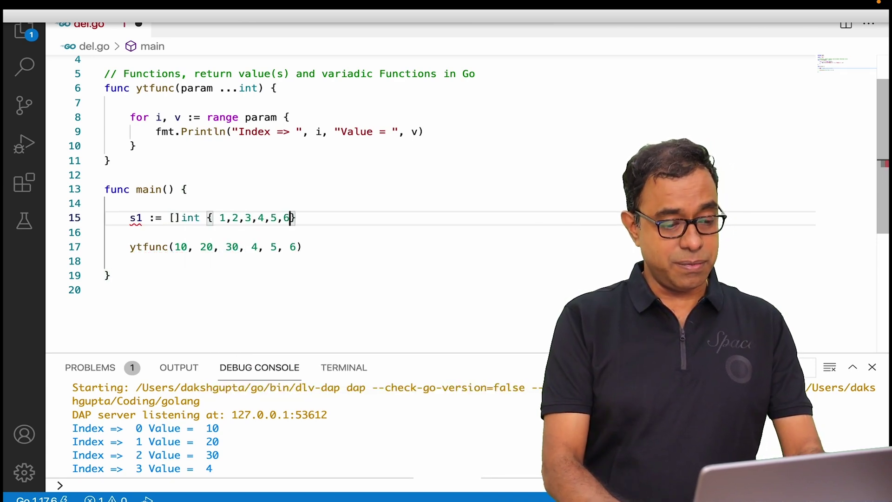
Step: Change the call to ytfunc(s1...), run it, then make s1's second element 200
left_click(296, 246)
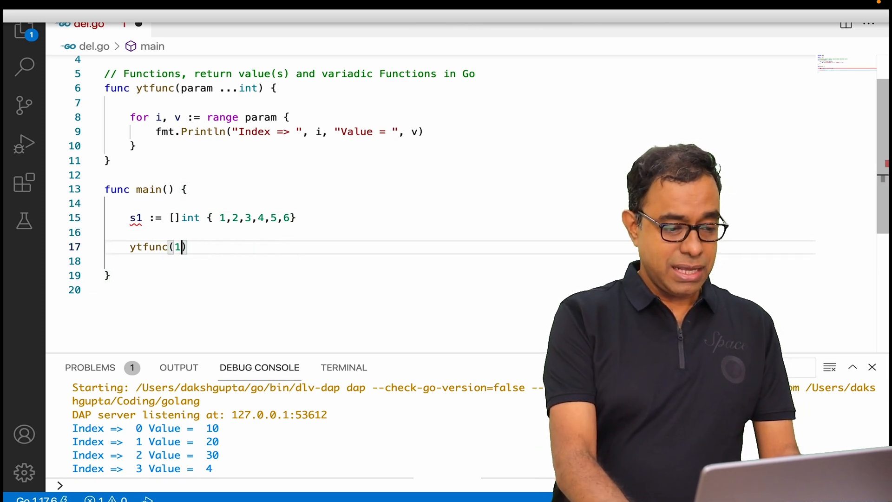
type("s1")
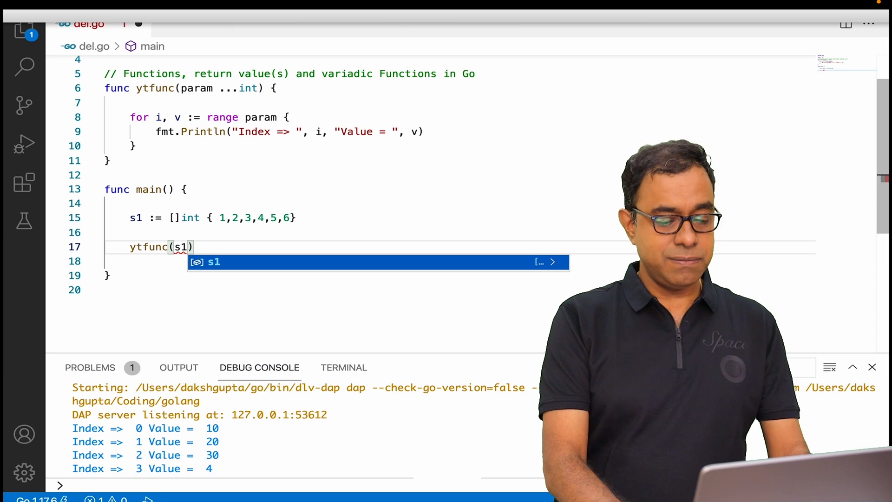
type("..")
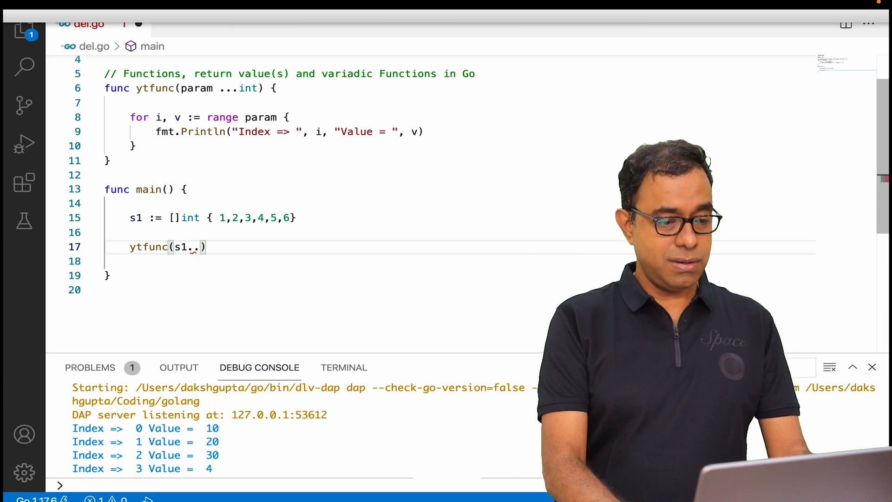
type(".")
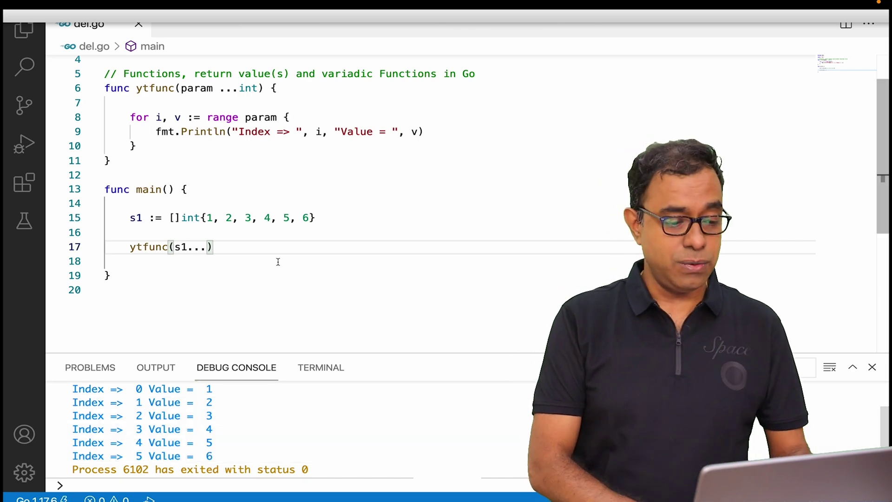
type("00")
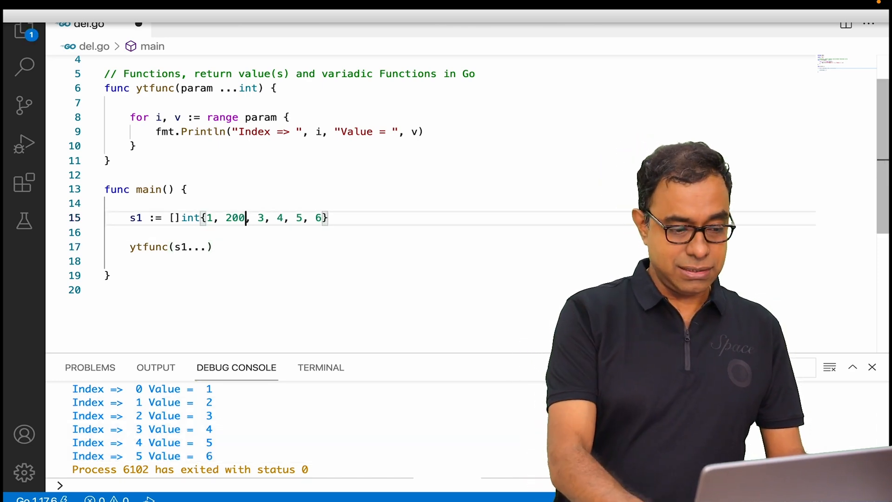